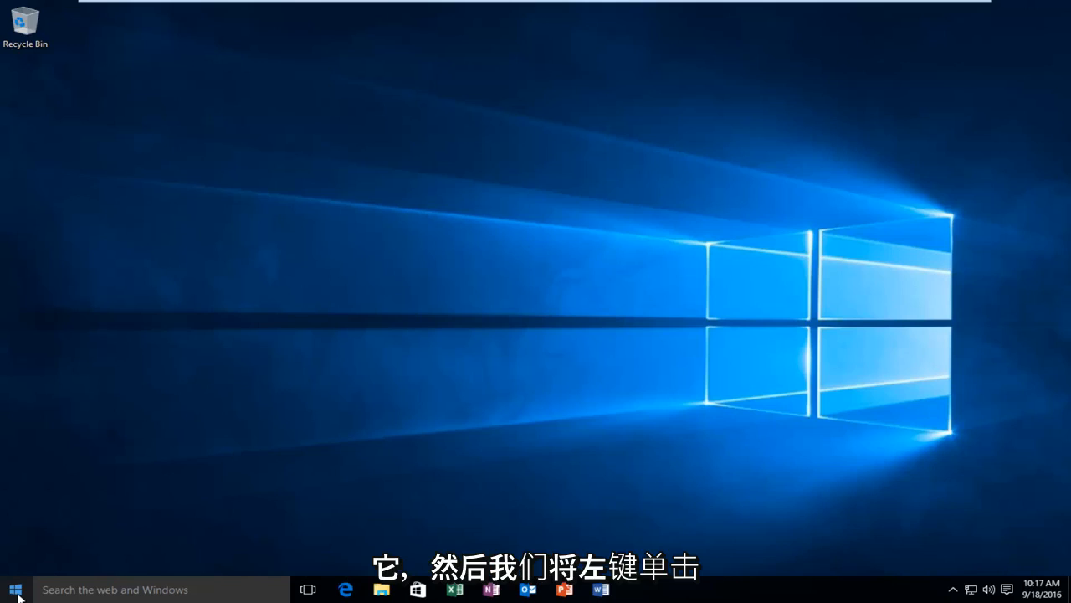
Step: Bring up the Run dialog from the Start button's Win+X menu
{"action": "right_click", "coordinate": [13, 589]}
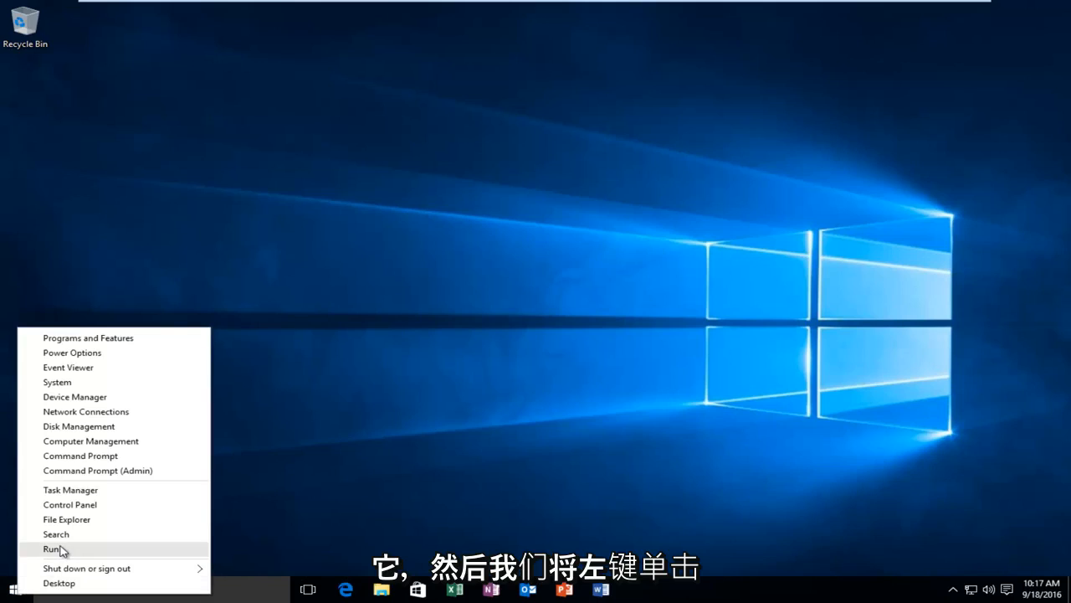
{"action": "left_click", "coordinate": [50, 549]}
{"action": "type", "text": "msin"}
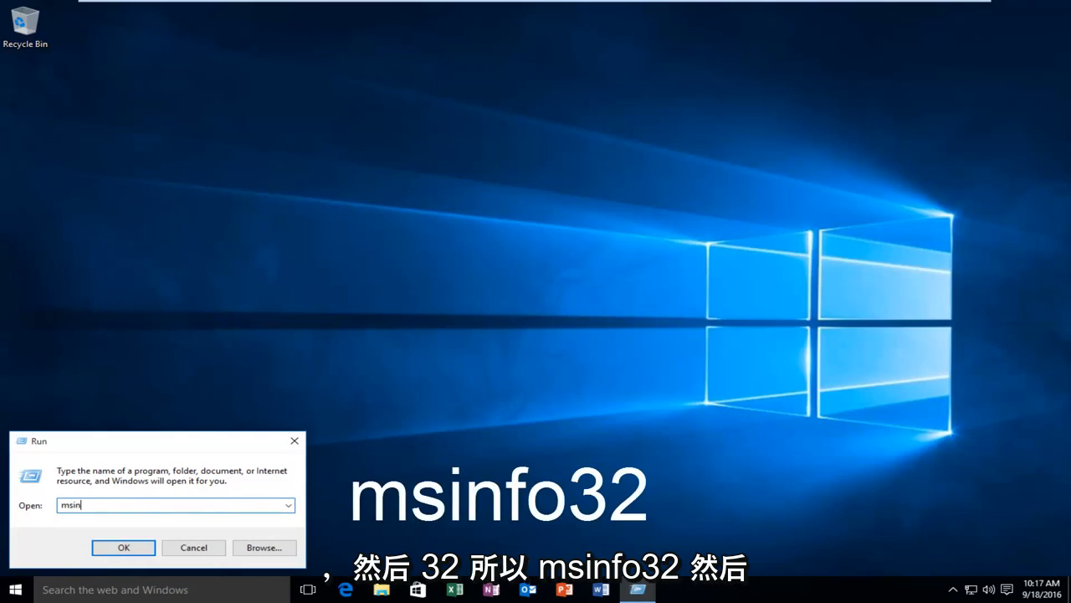
Step: Run msinfo32 to launch the System Information tool
{"action": "type", "text": "fo"}
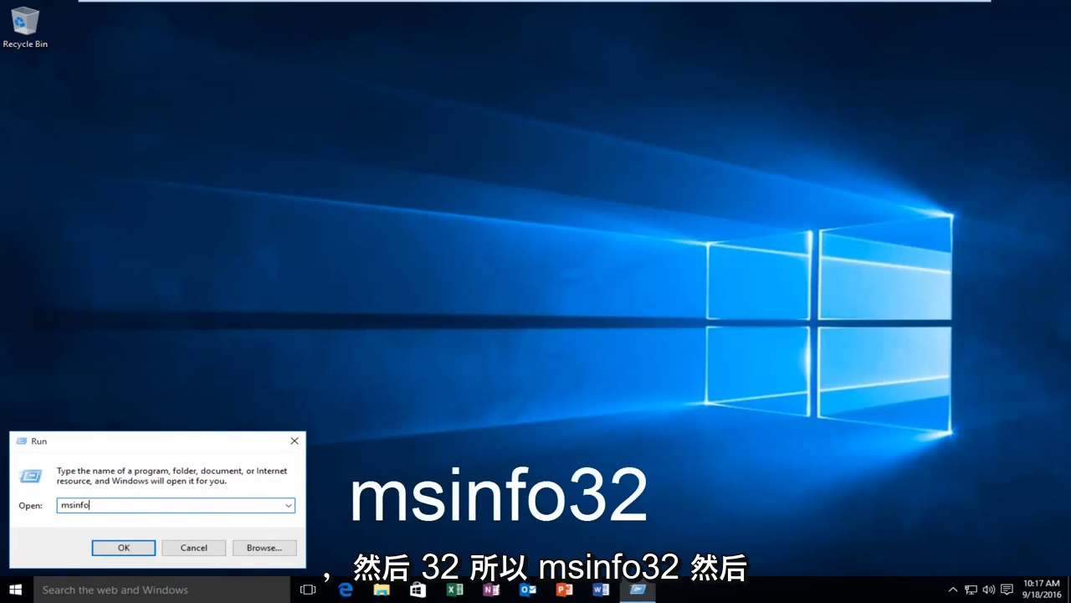
{"action": "type", "text": "32"}
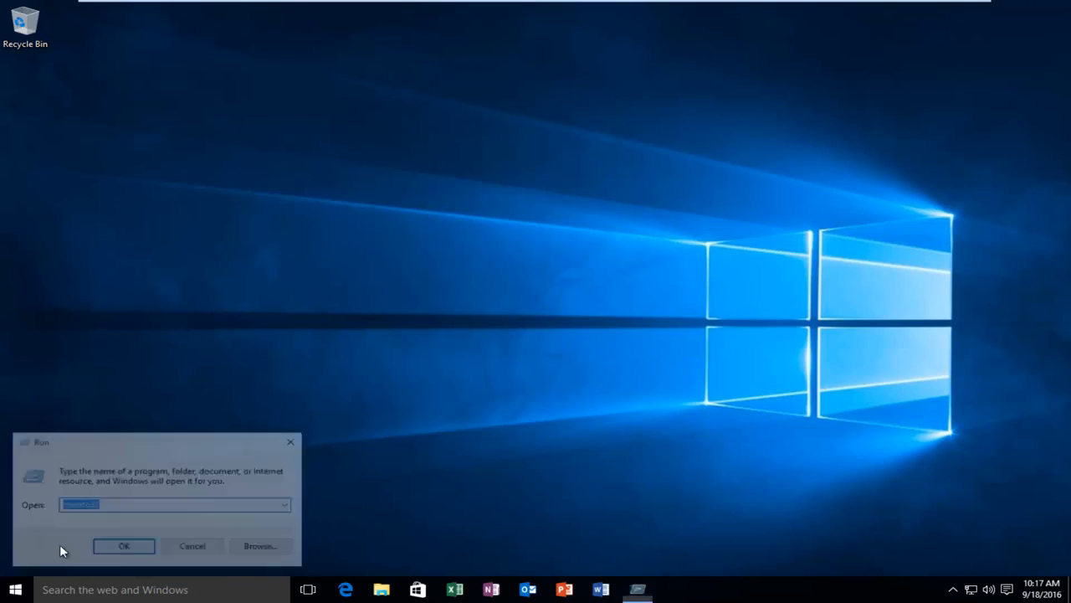
{"action": "left_click", "coordinate": [124, 546]}
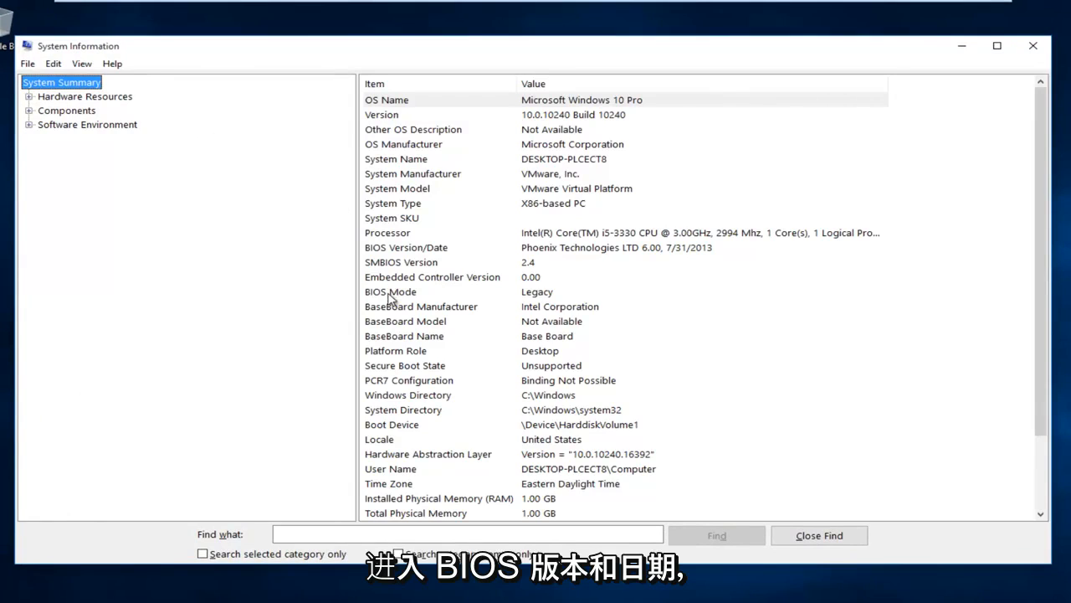
Step: Locate the BIOS Version/Date row: Phoenix Technologies LTD 6.00, 7/31/2013
{"action": "left_click", "coordinate": [422, 248]}
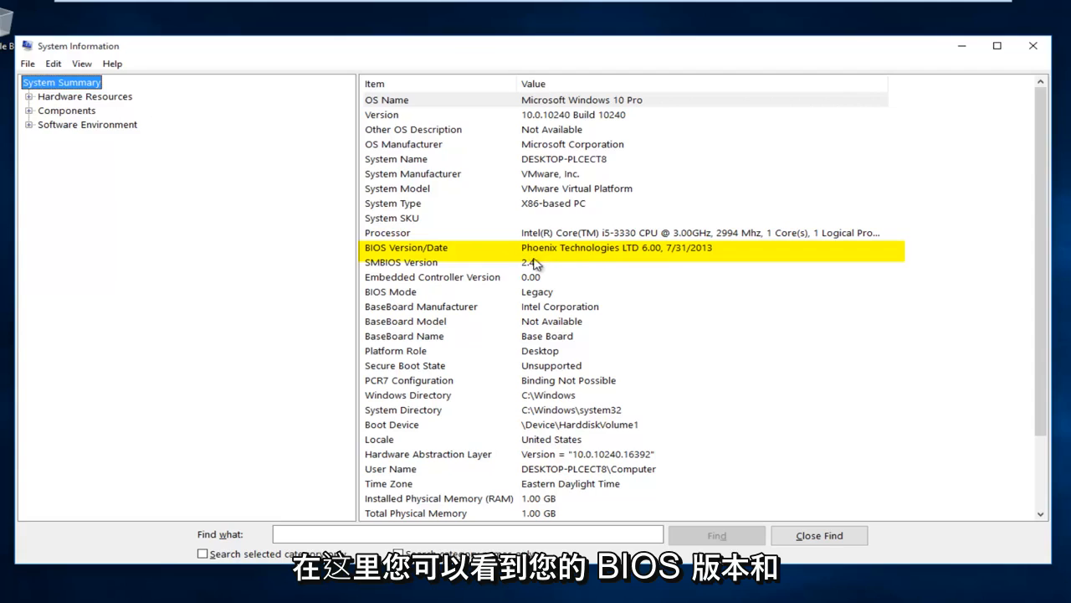
{"action": "mouse_move", "coordinate": [653, 254]}
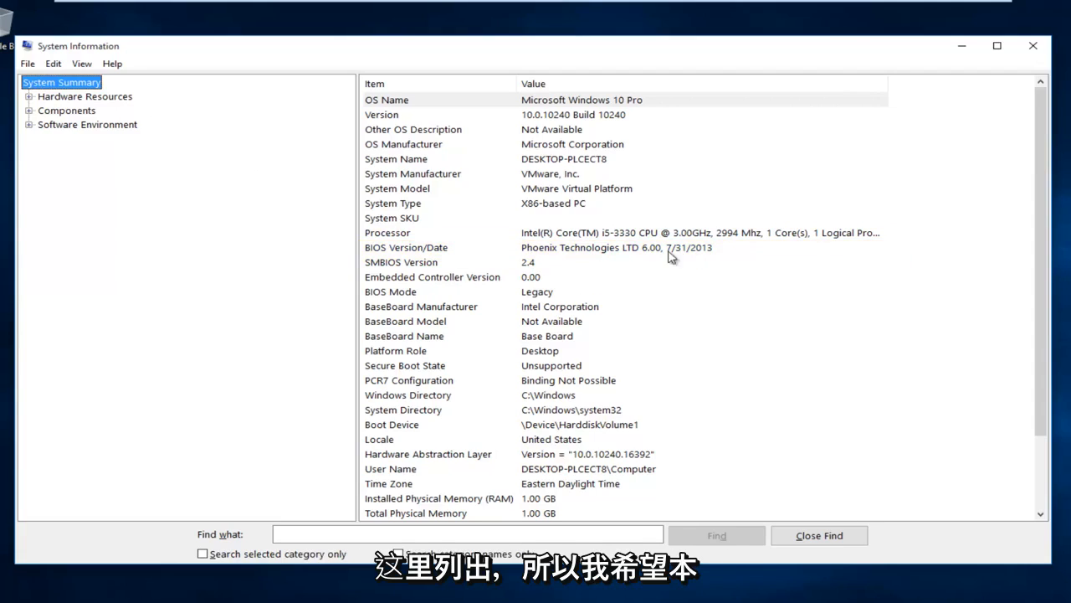
{"action": "mouse_move", "coordinate": [695, 254]}
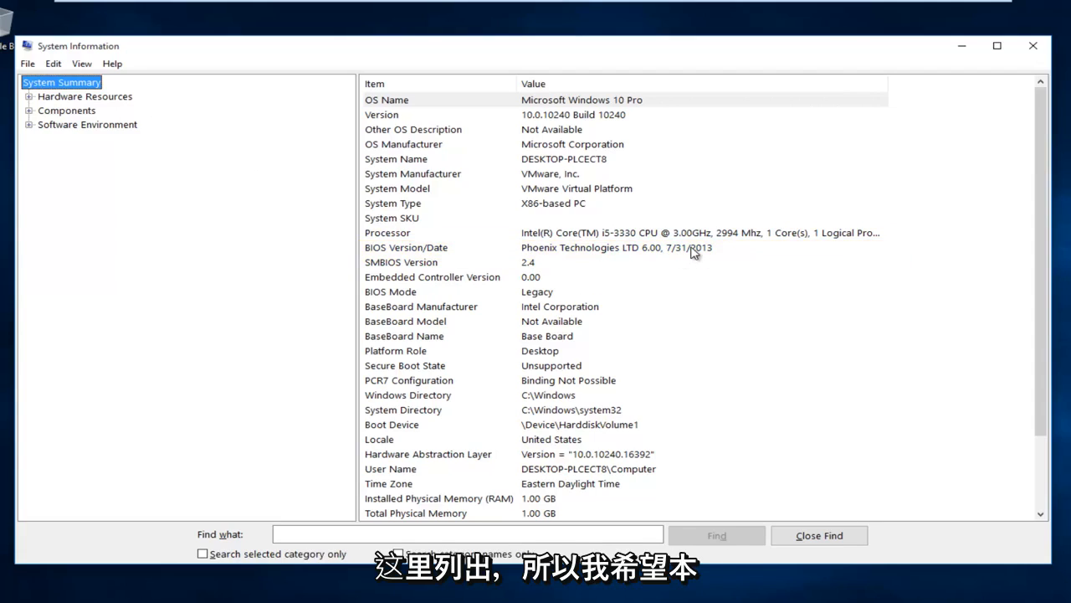